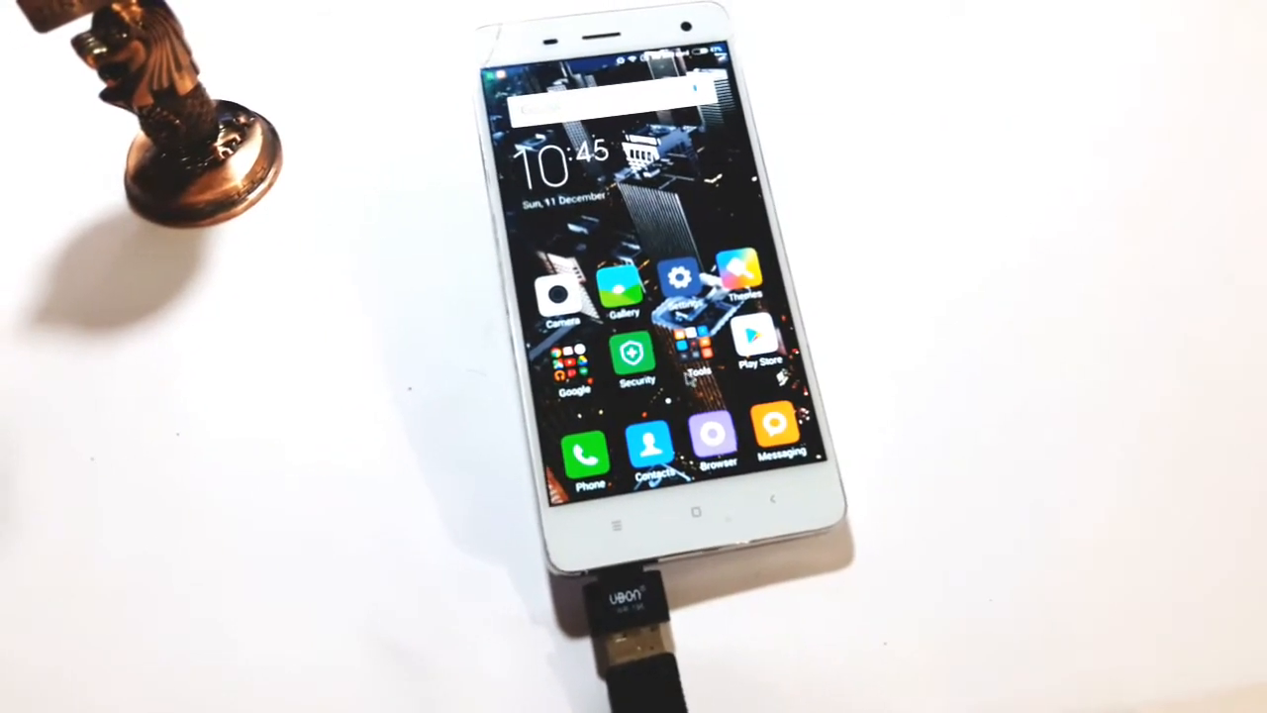
Open the Play Store and search for Simple Control (Navigation bar) to install it
{"action": "left_click", "coordinate": [754, 341]}
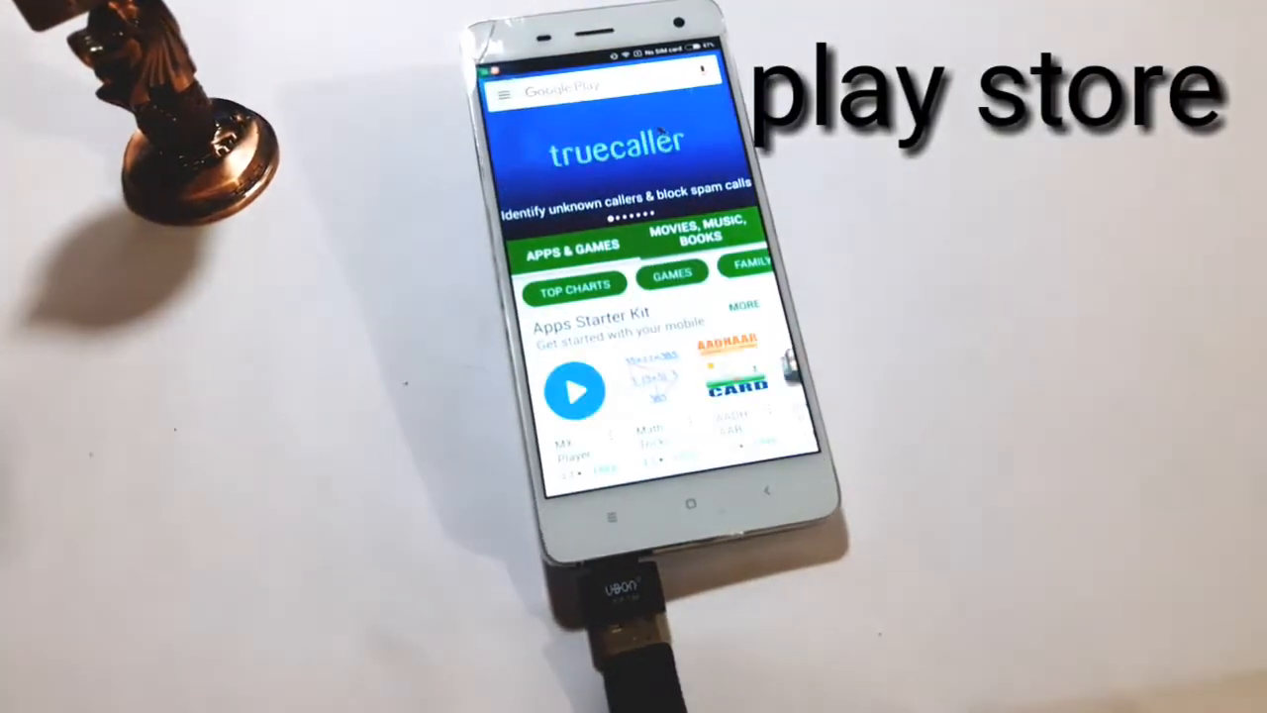
{"action": "left_click", "coordinate": [603, 84]}
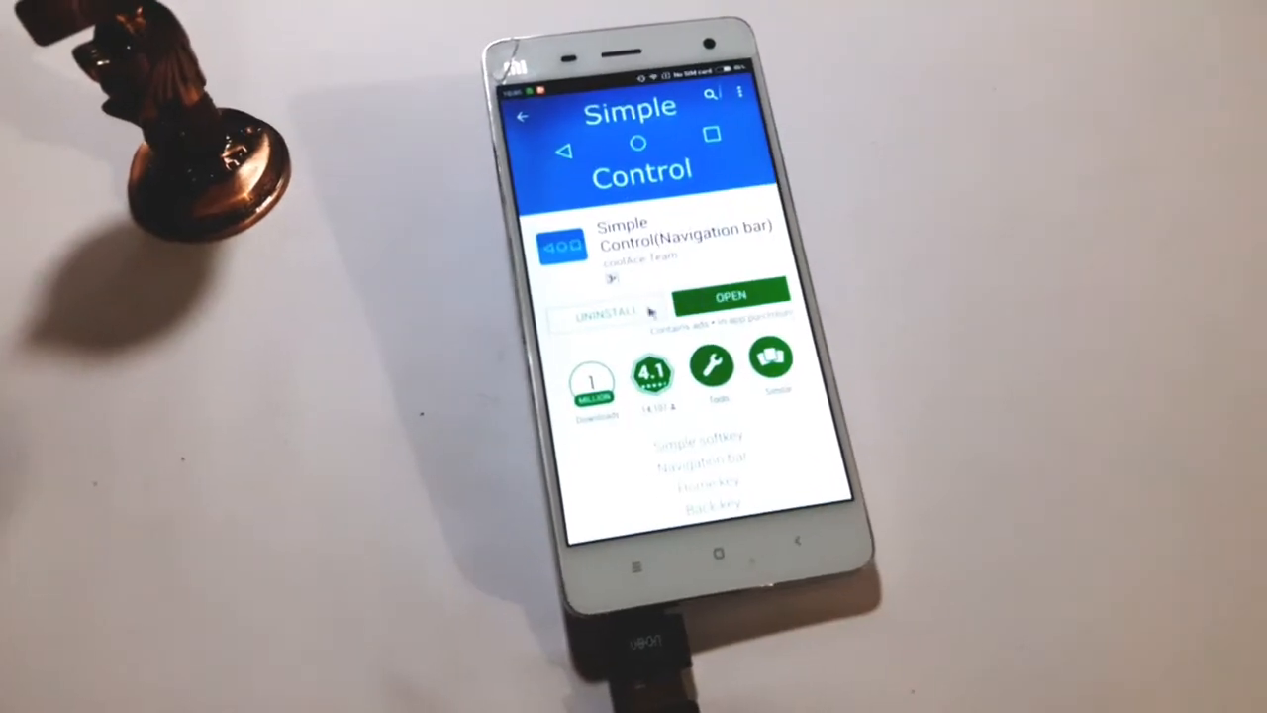
Scroll through Simple Control's settings: icon size, edge sizes, bar thickness and vibration
{"action": "scroll", "scroll_direction": "down", "scroll_amount": 3}
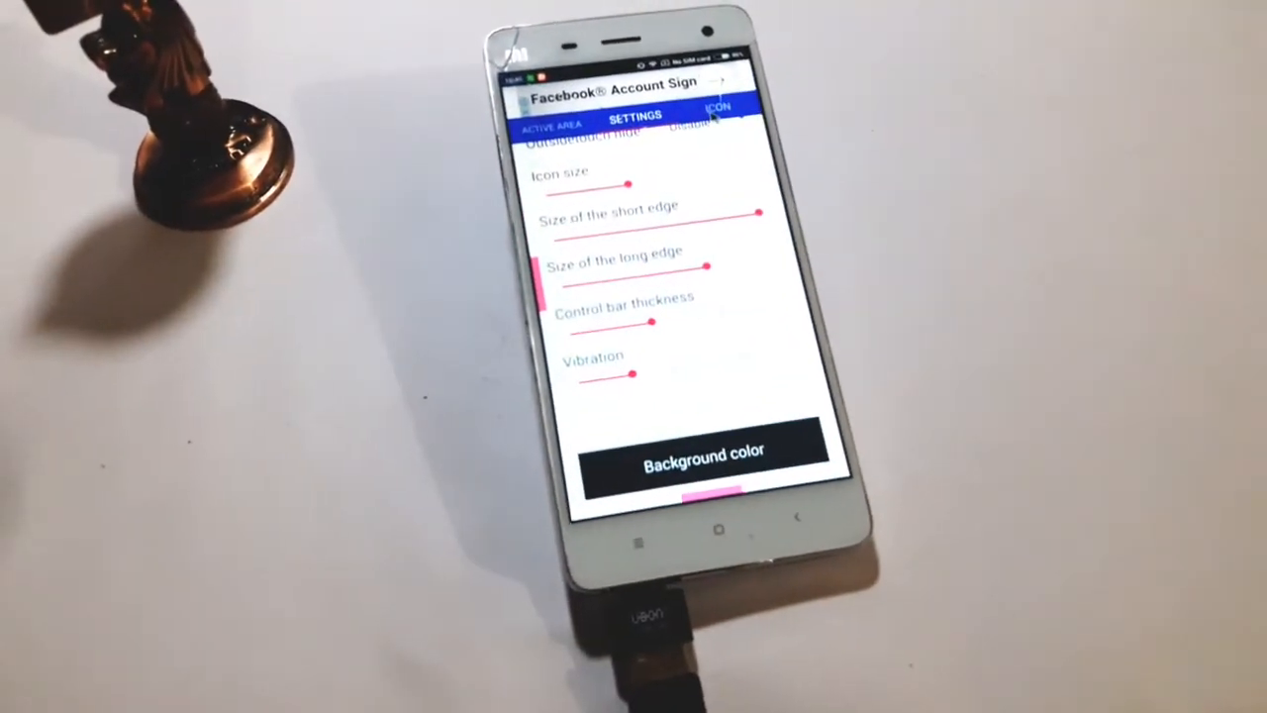
Pick a navigation bar icon style, then choose black as the background color
{"action": "left_click", "coordinate": [718, 109]}
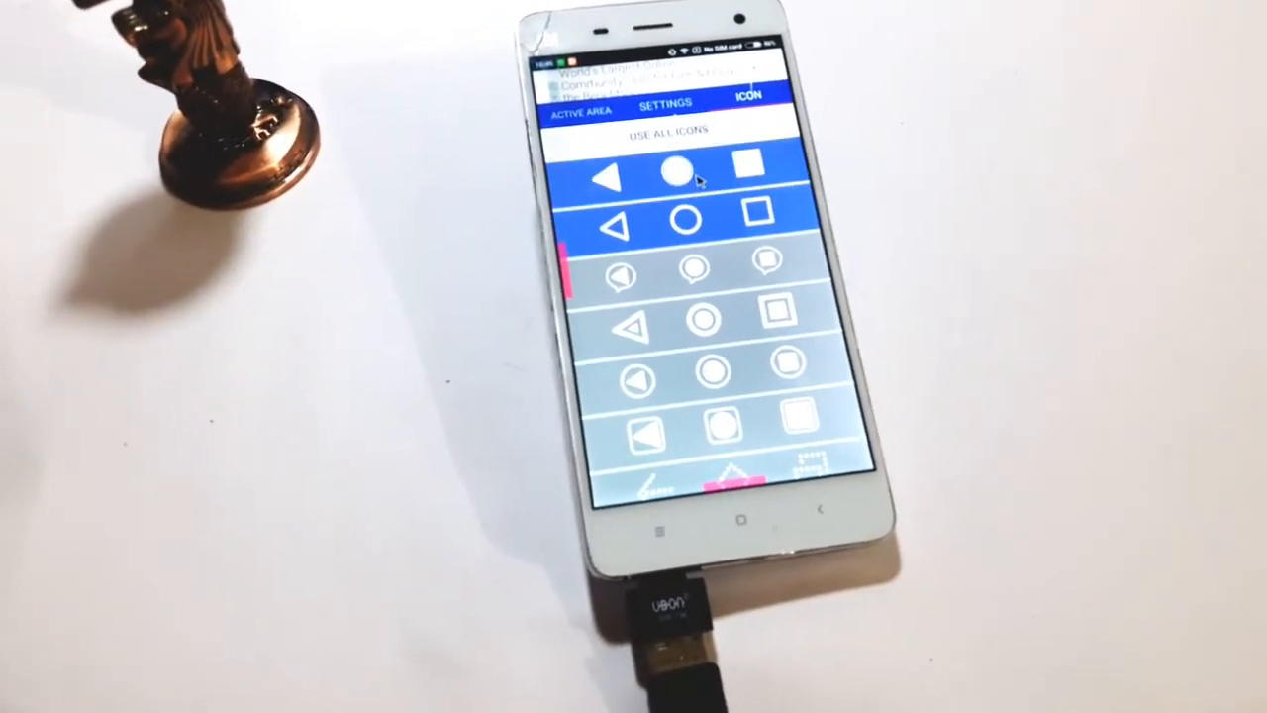
{"action": "left_click", "coordinate": [663, 103]}
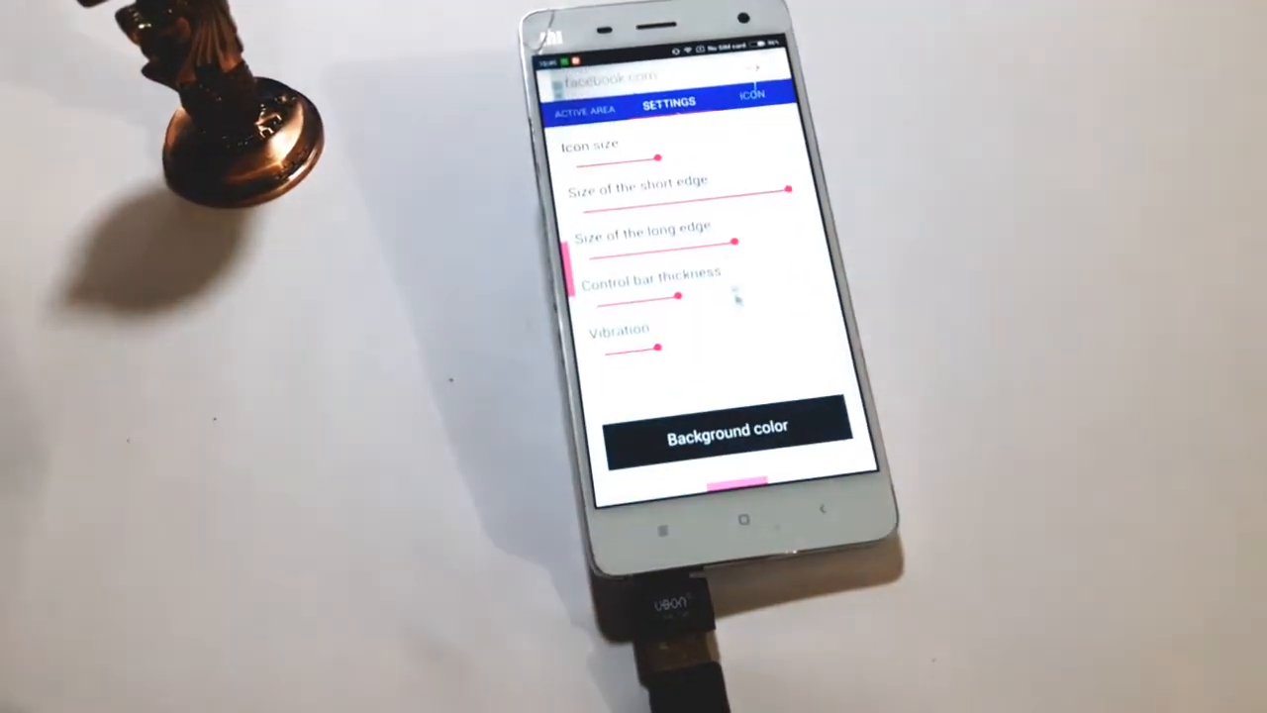
{"action": "left_click", "coordinate": [727, 432]}
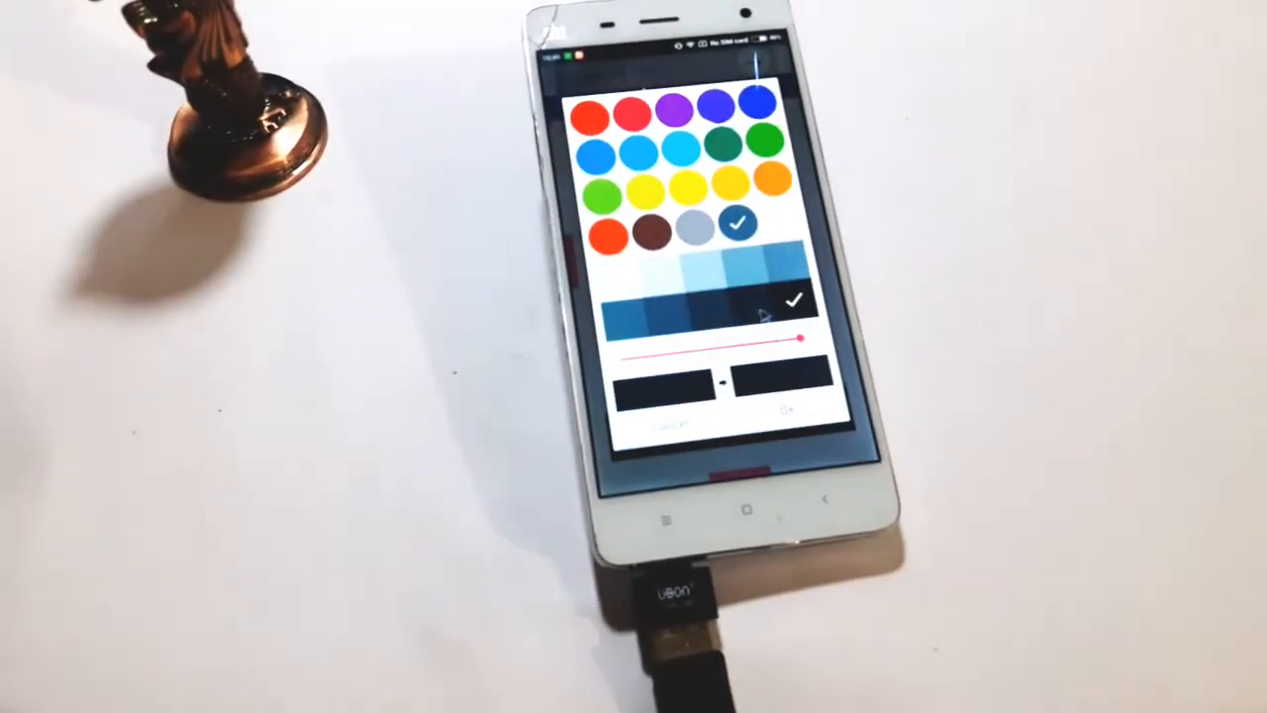